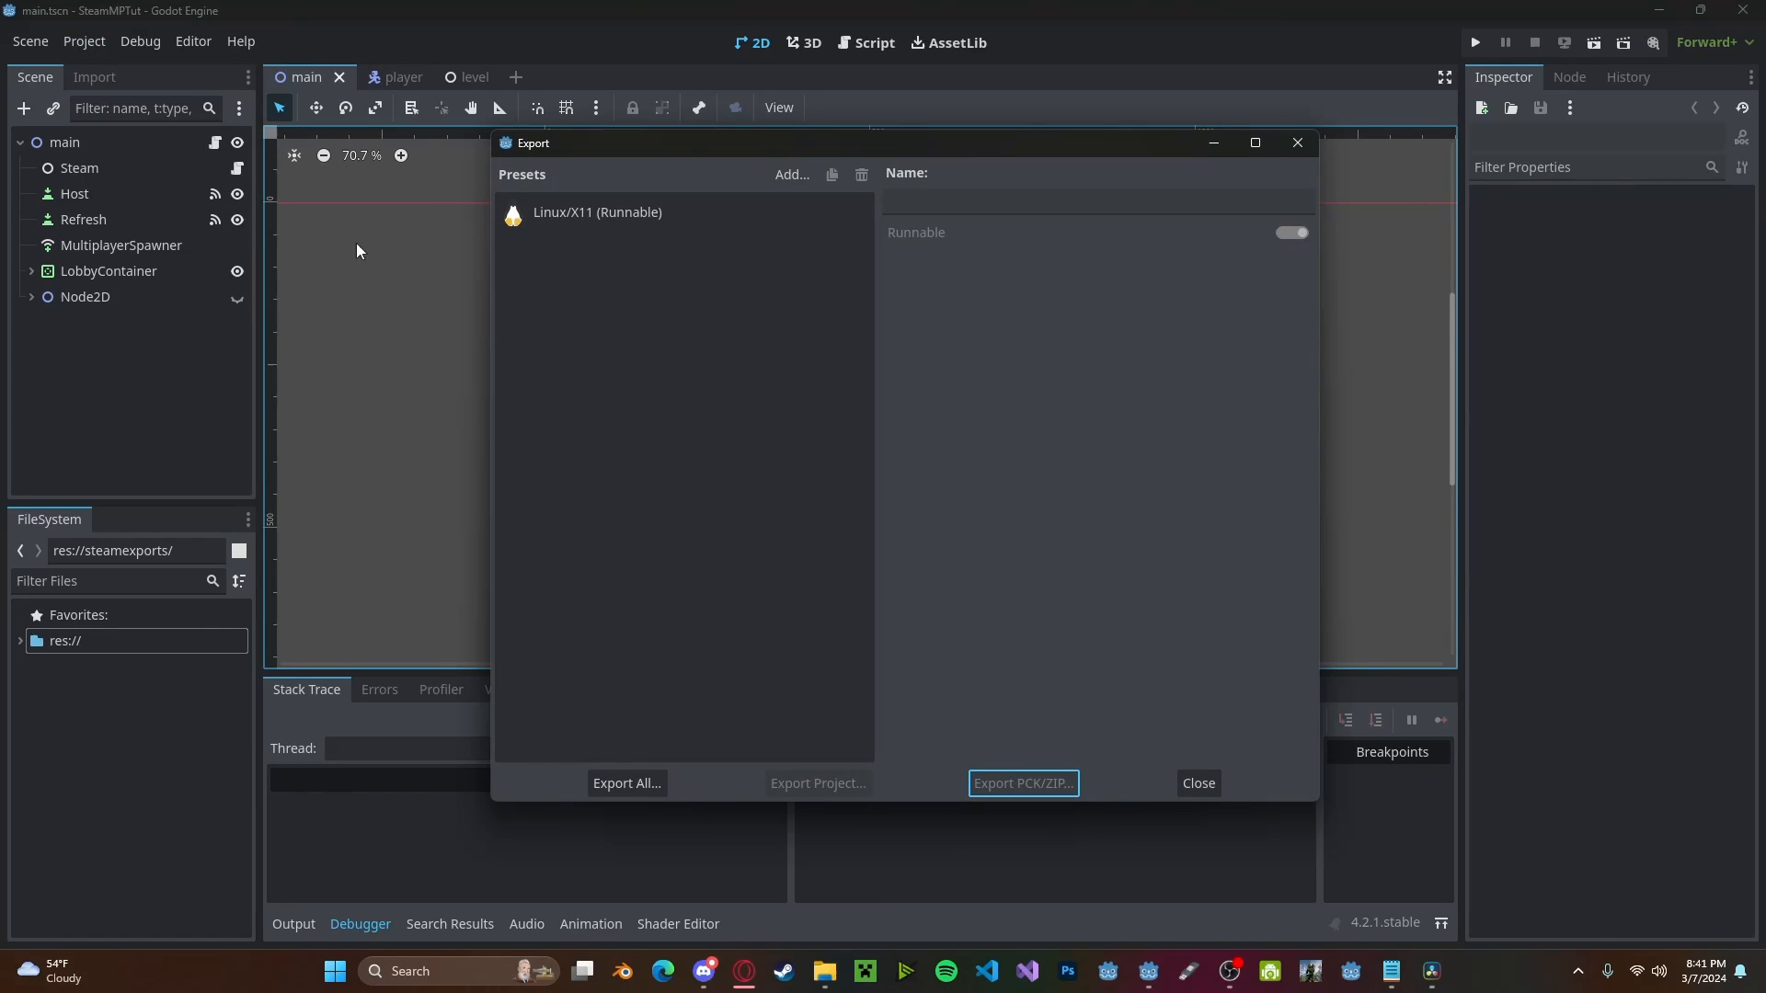
Add a Windows Desktop export preset from the platform list
{"action": "left_click", "coordinate": [791, 174]}
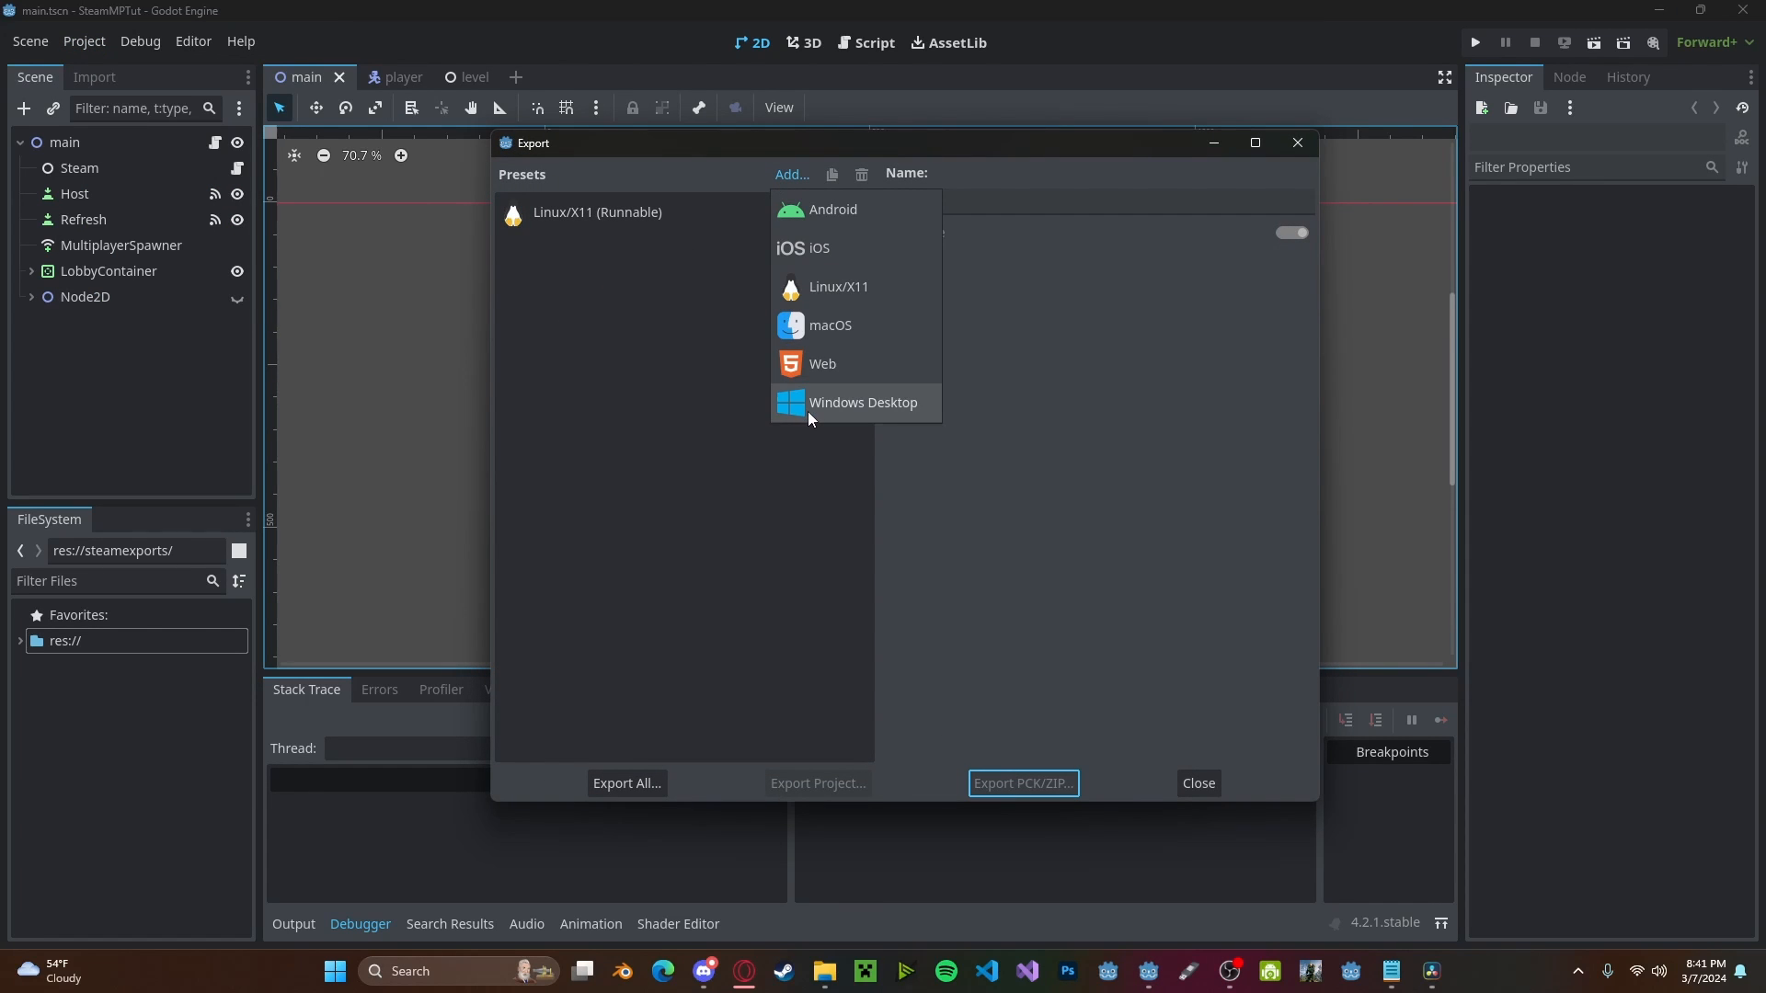
{"action": "left_click", "coordinate": [863, 402]}
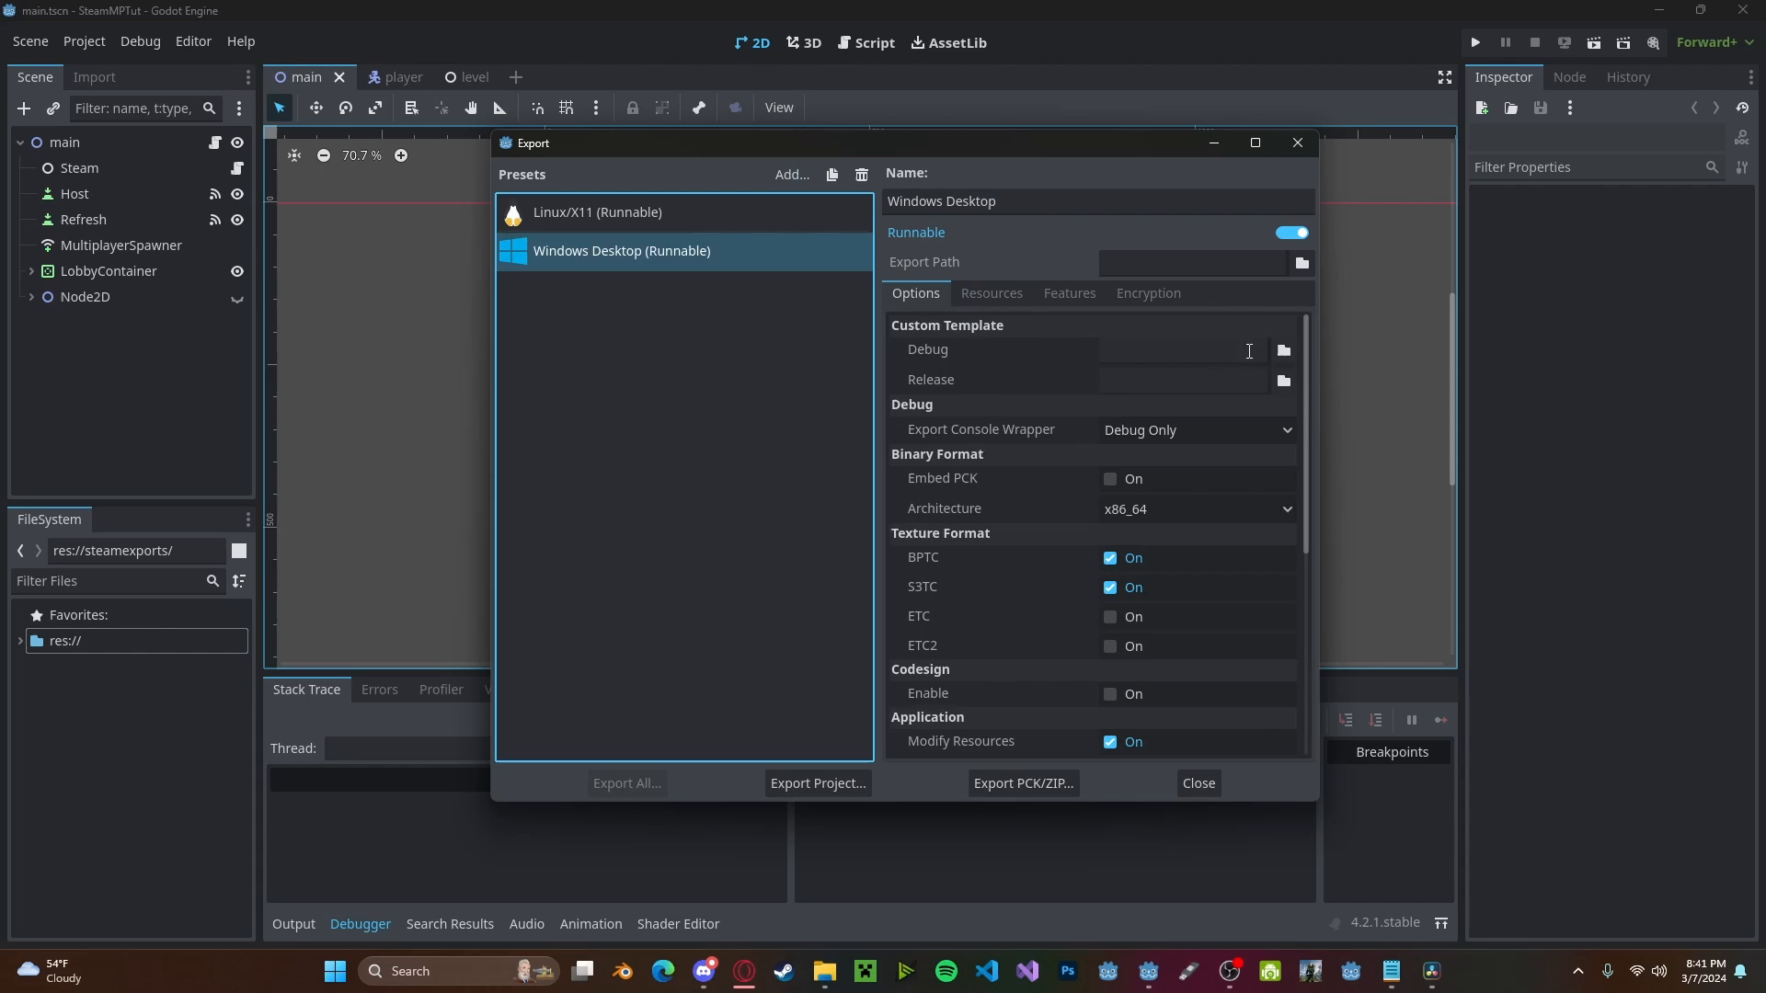
Set Custom Template Debug to the GodotSteam file in win64-g421-s159-gs46-mp, then browse for Release
{"action": "left_click", "coordinate": [1282, 351]}
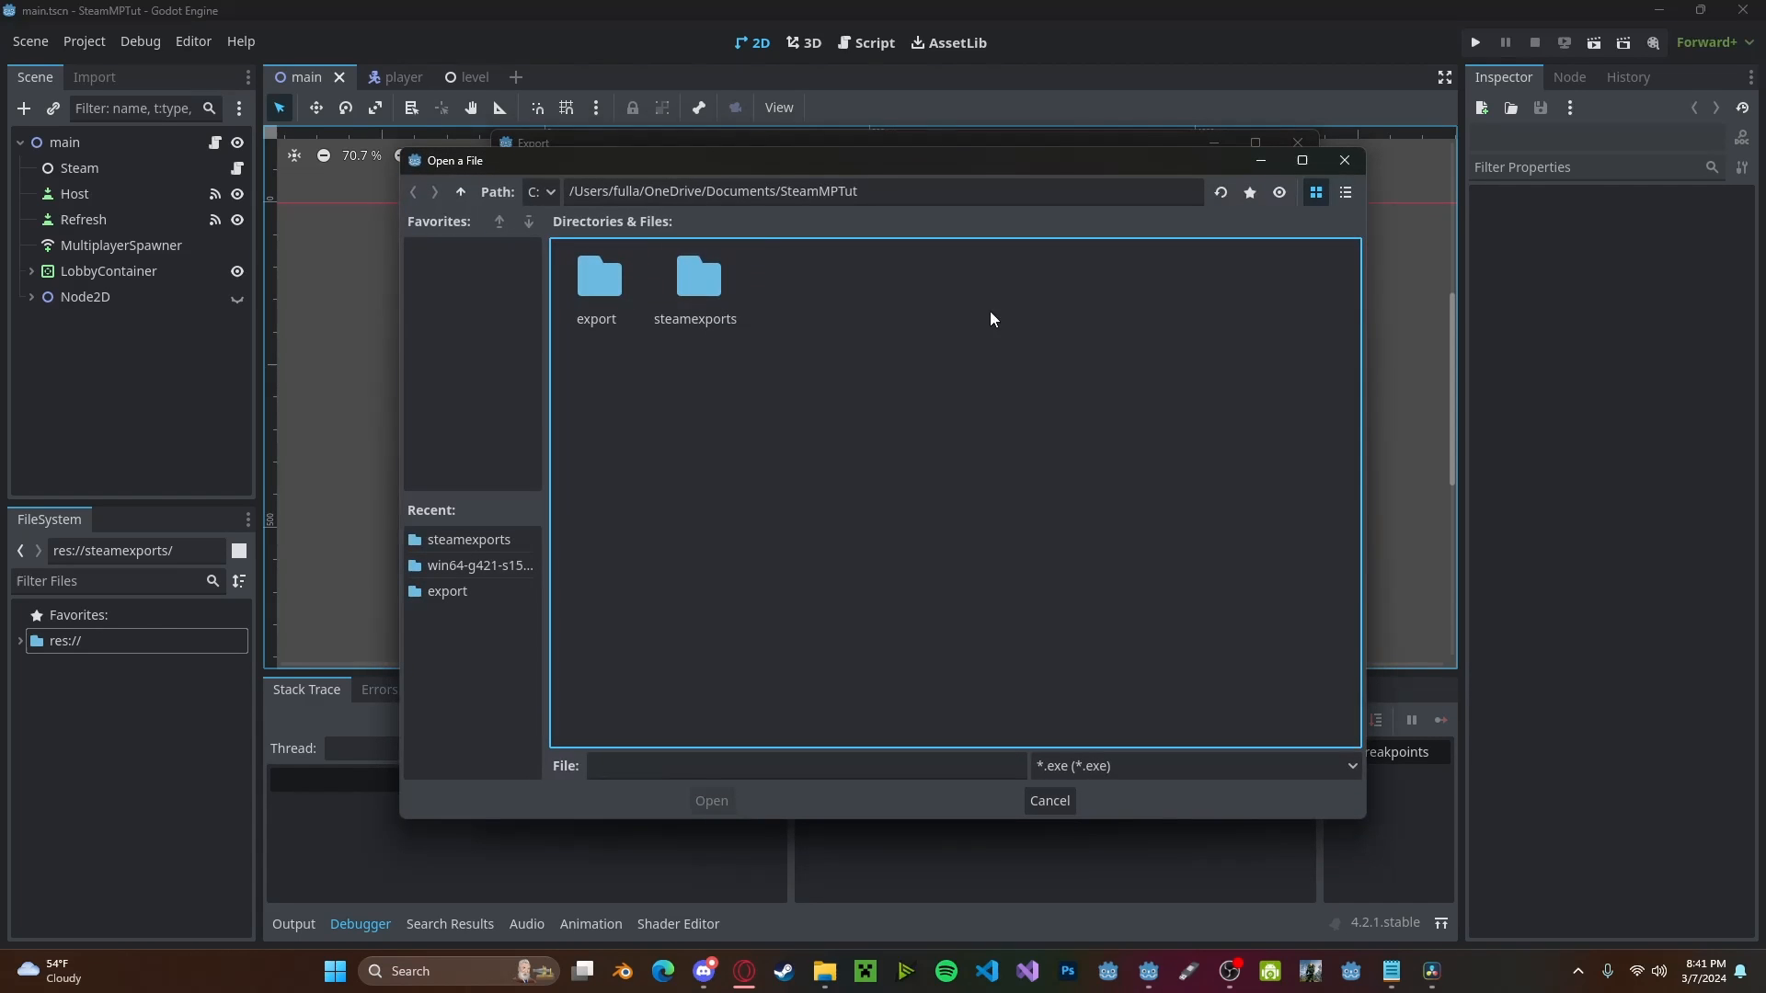
{"action": "type", "text": "C:\\Users\\fulla\\Downloads\\win64-g421-s159-gs46-mp"}
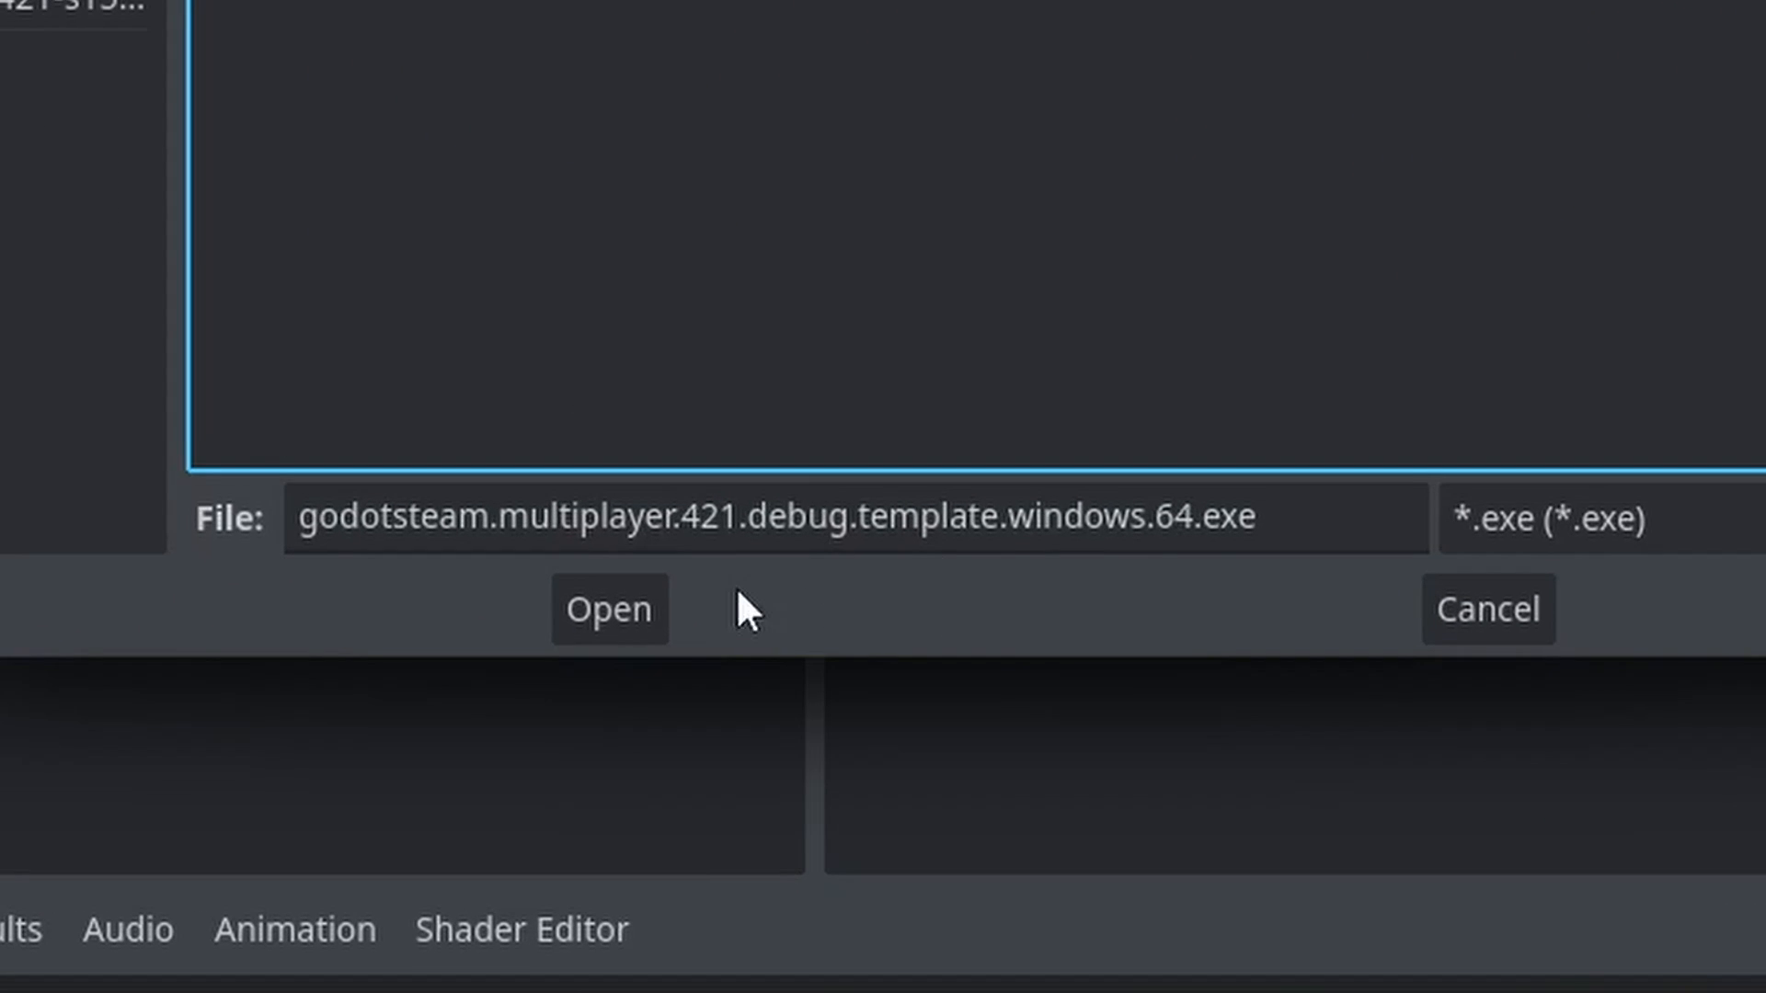
{"action": "left_click", "coordinate": [611, 609]}
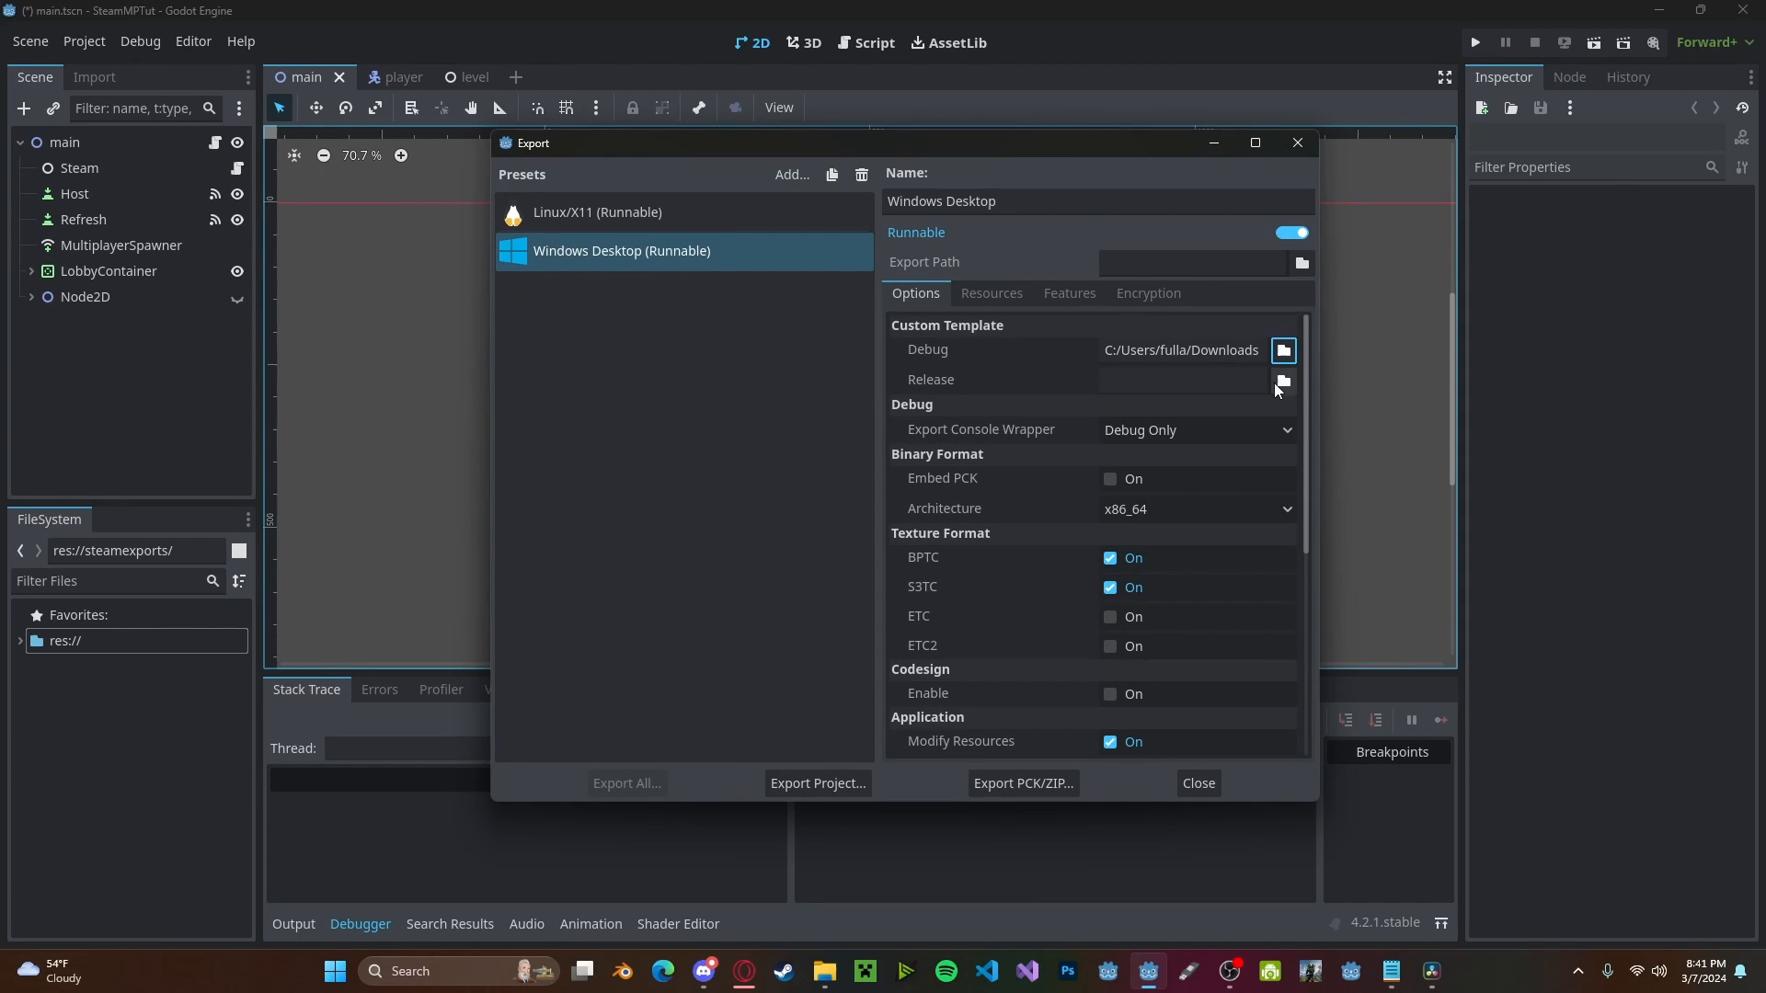
{"action": "left_click", "coordinate": [1283, 381]}
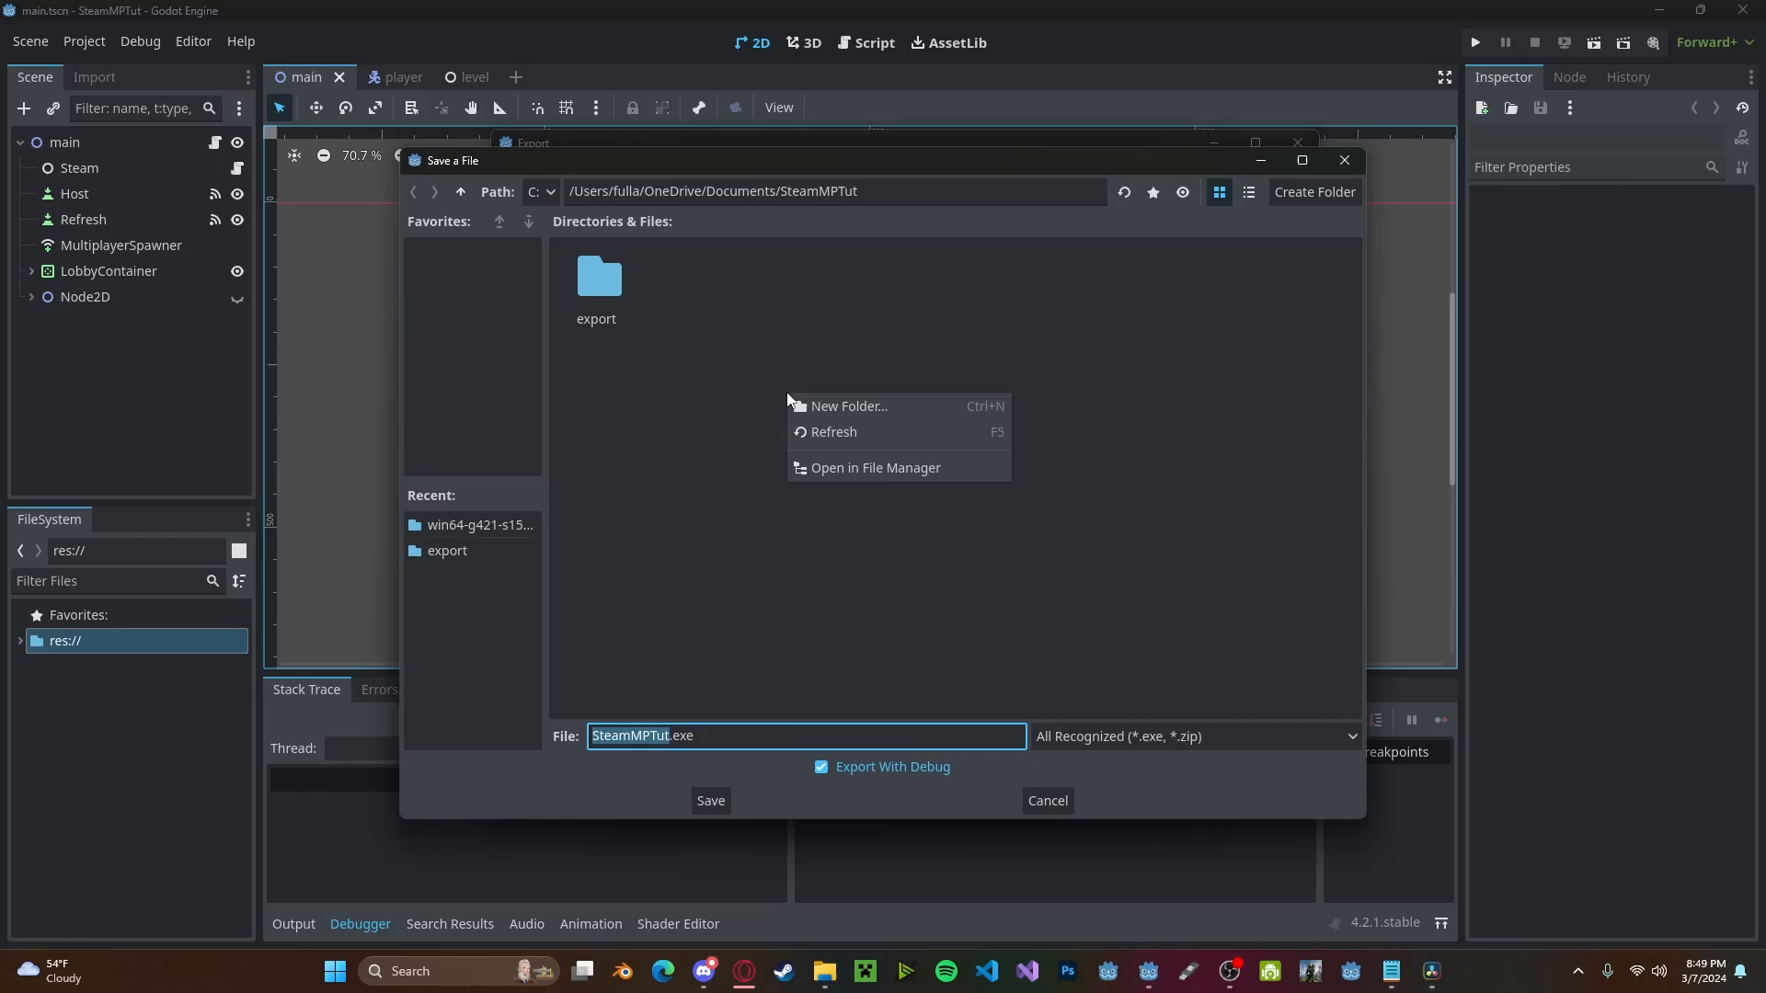
Create a steam-export folder, export the build into it, and close the Export window
{"action": "left_click", "coordinate": [849, 406]}
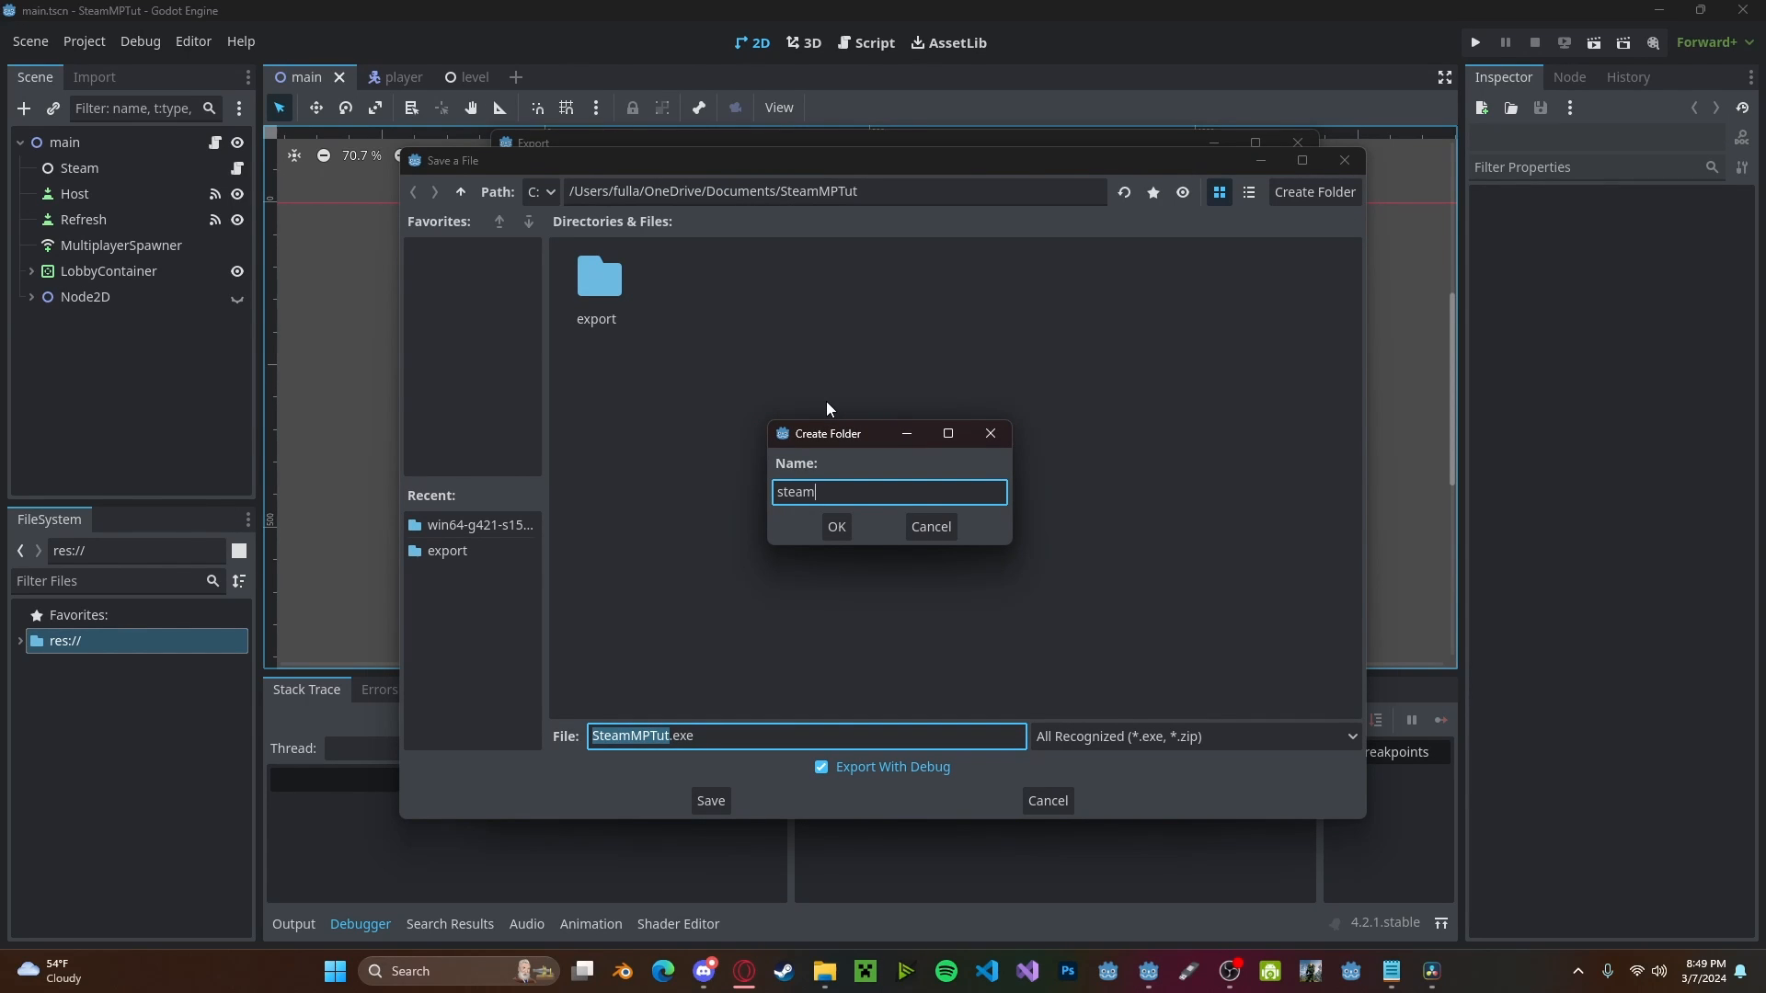
{"action": "left_click", "coordinate": [836, 526]}
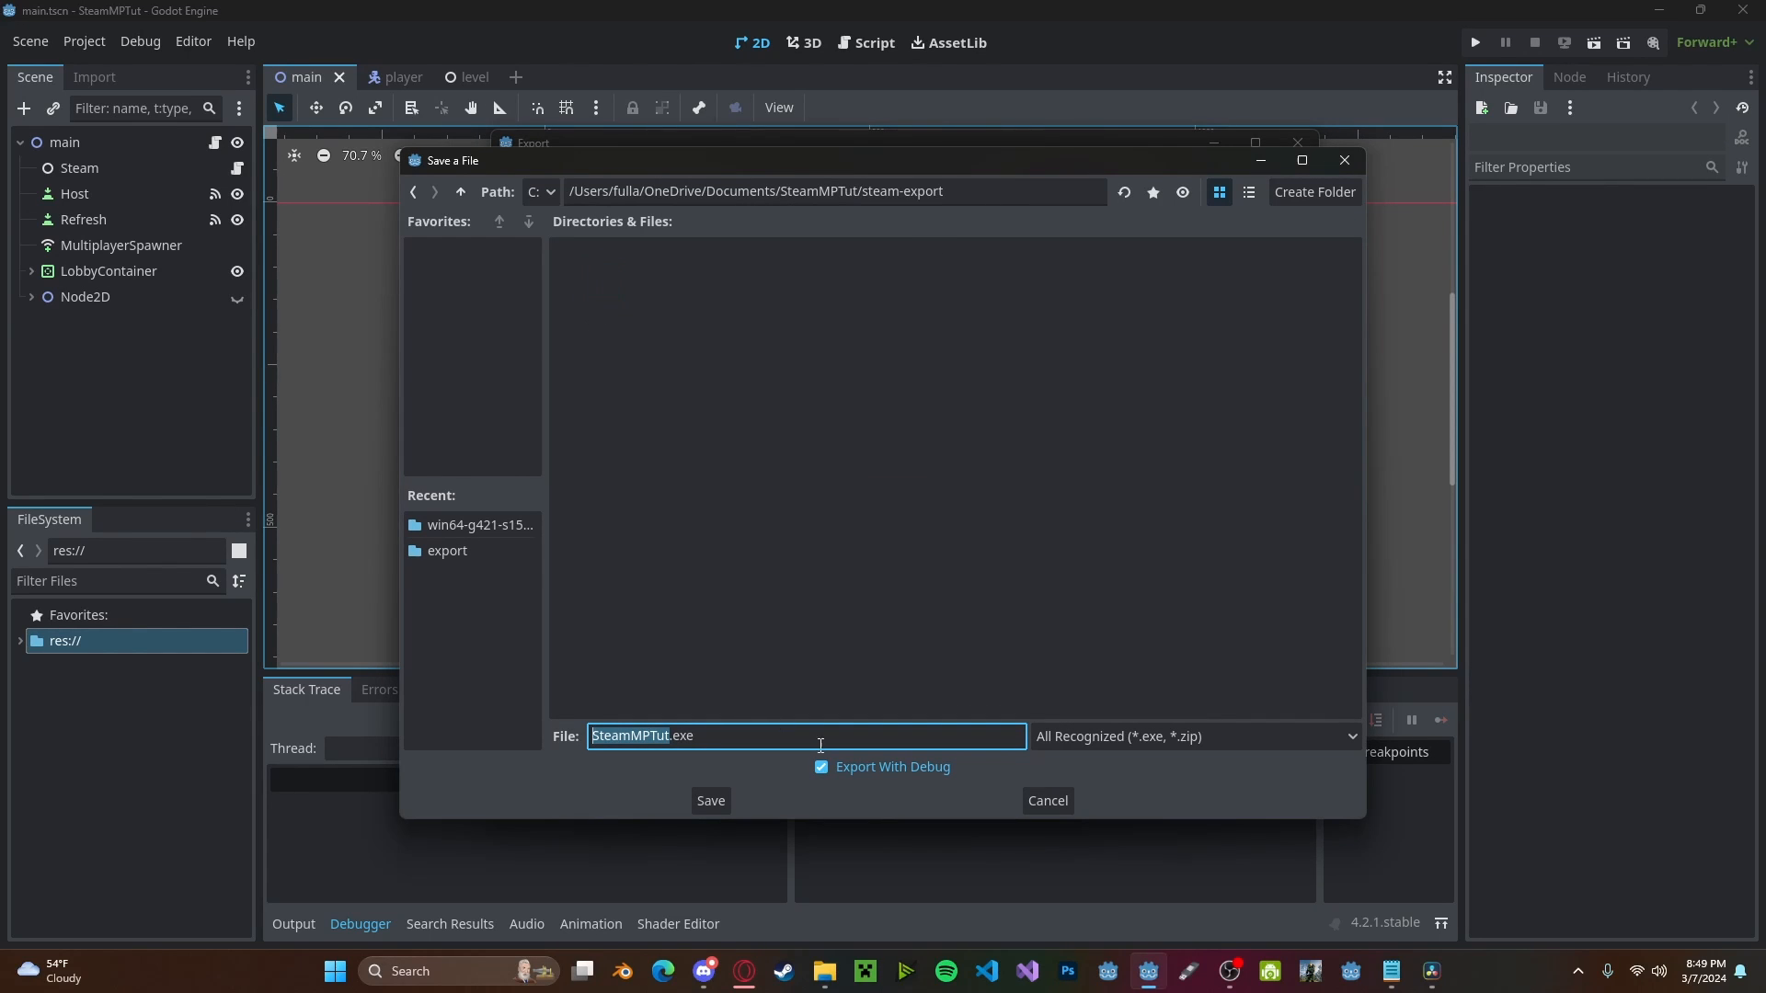
{"action": "mouse_move", "coordinate": [837, 775]}
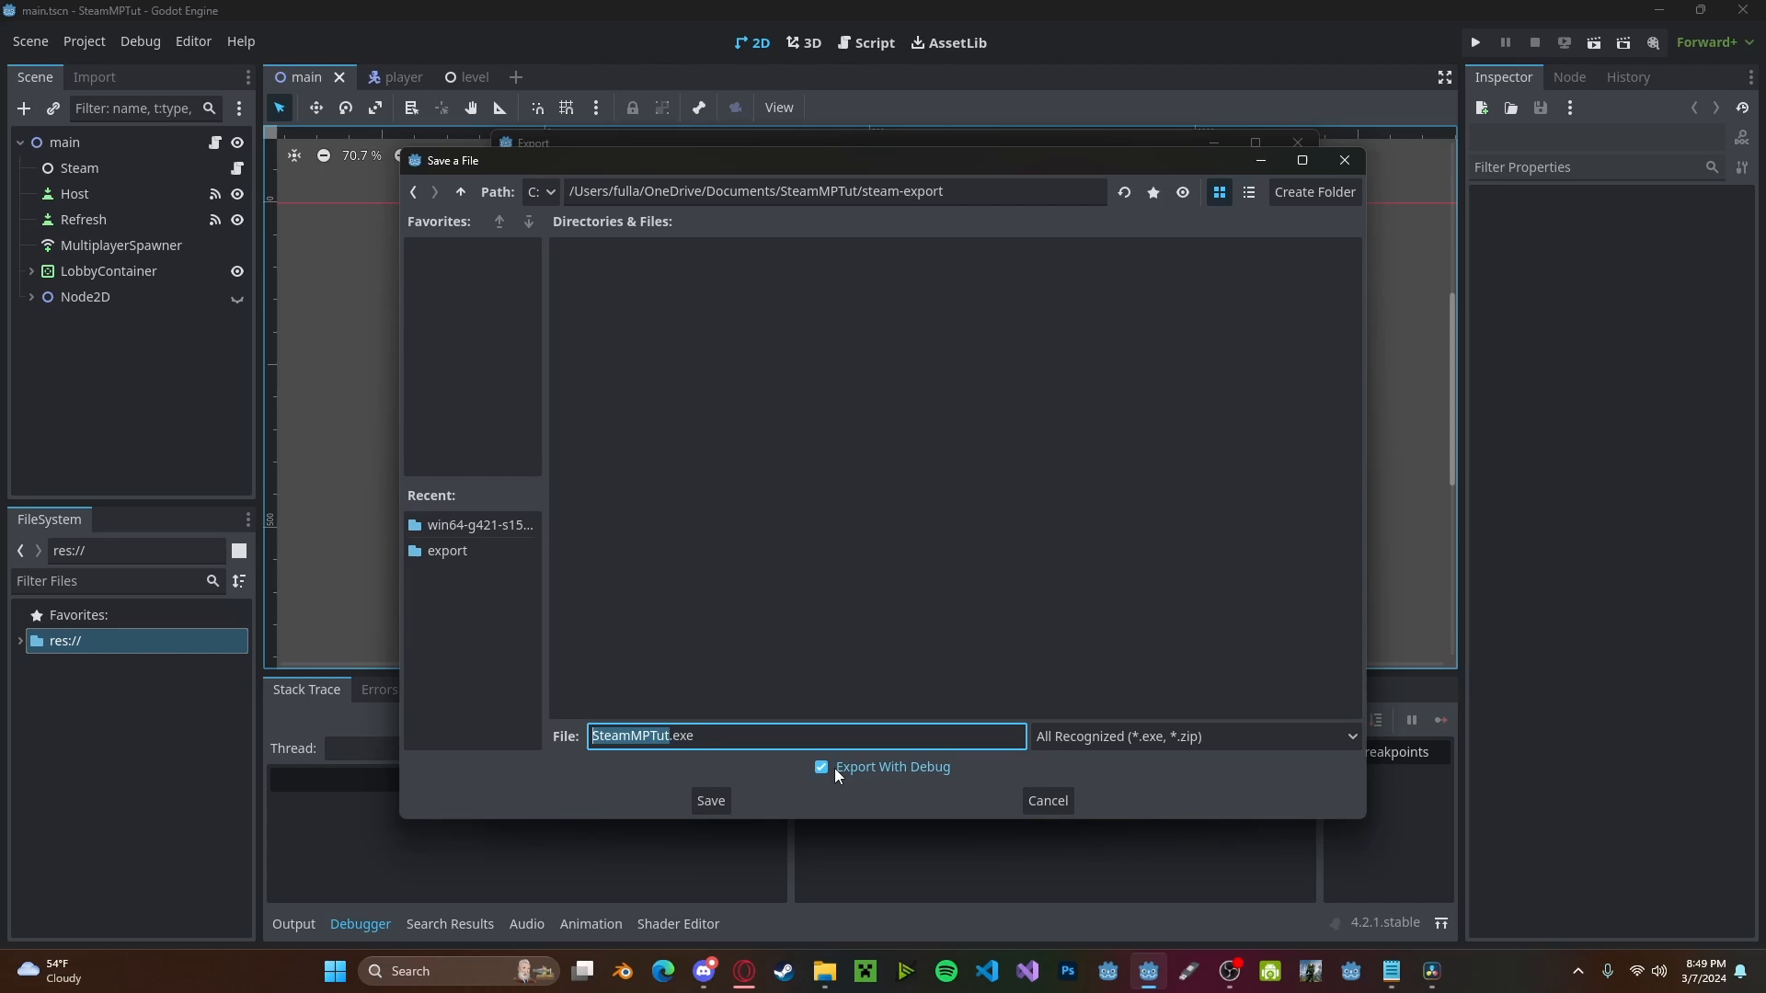
{"action": "left_click", "coordinate": [1048, 801]}
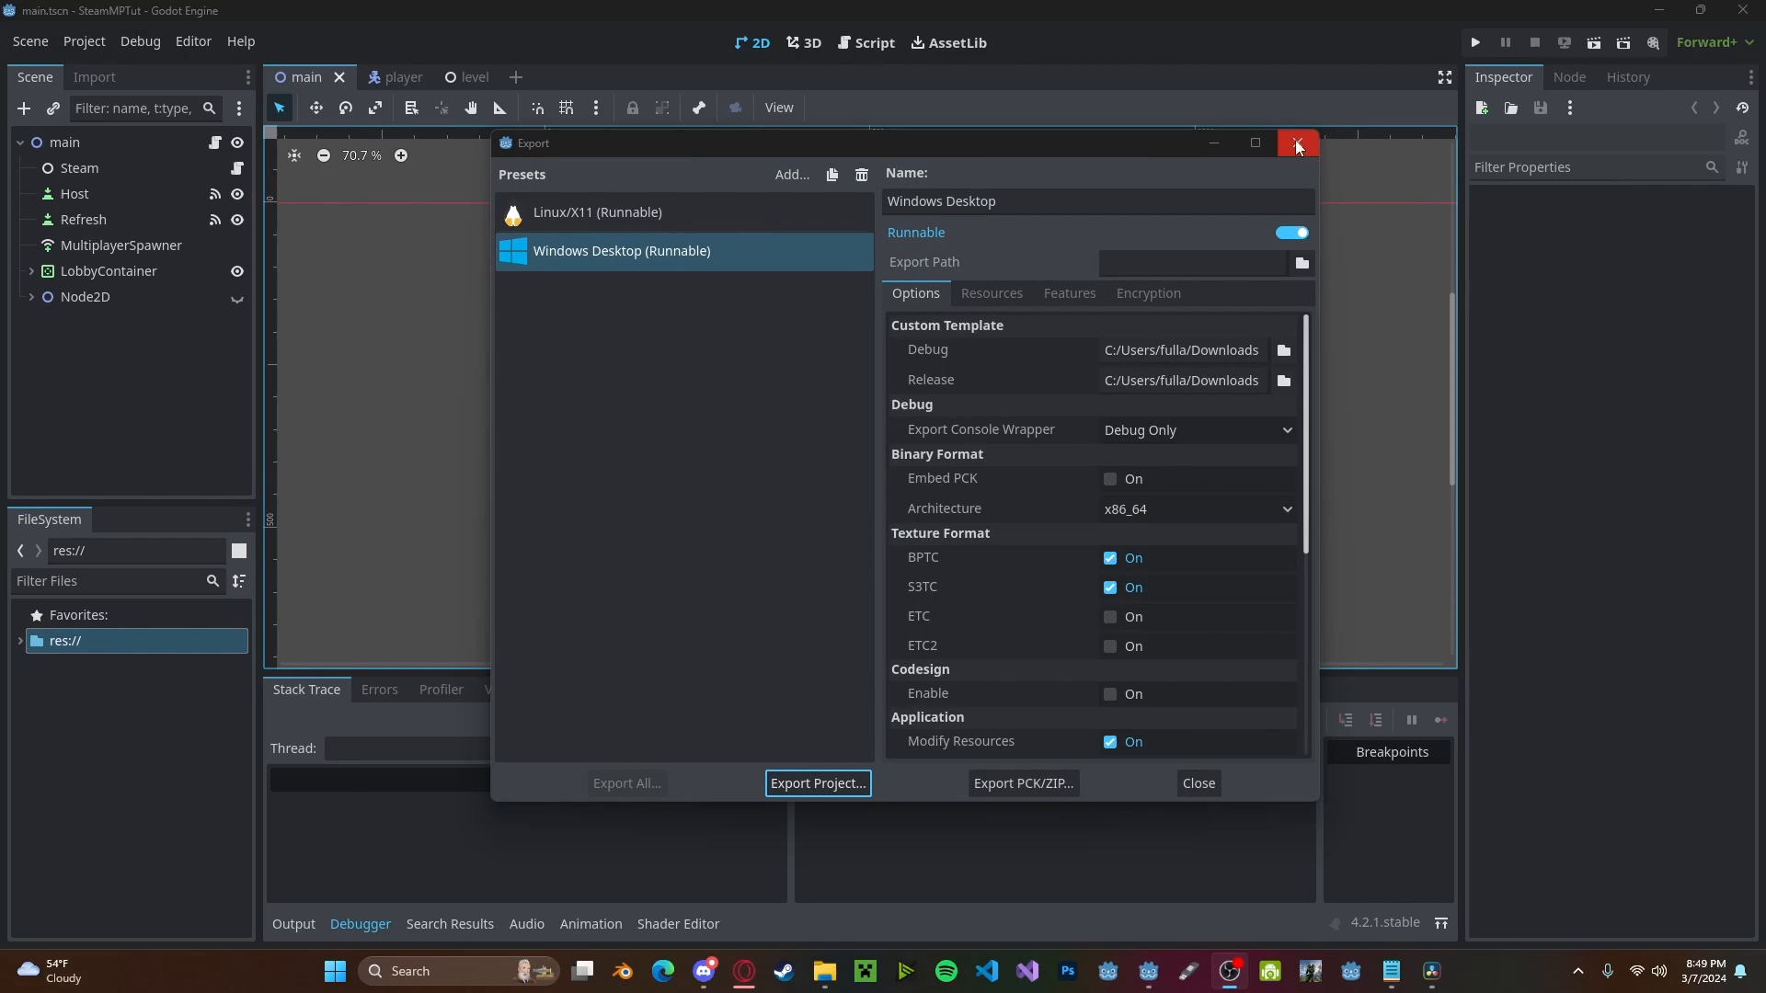
{"action": "left_click", "coordinate": [1298, 144]}
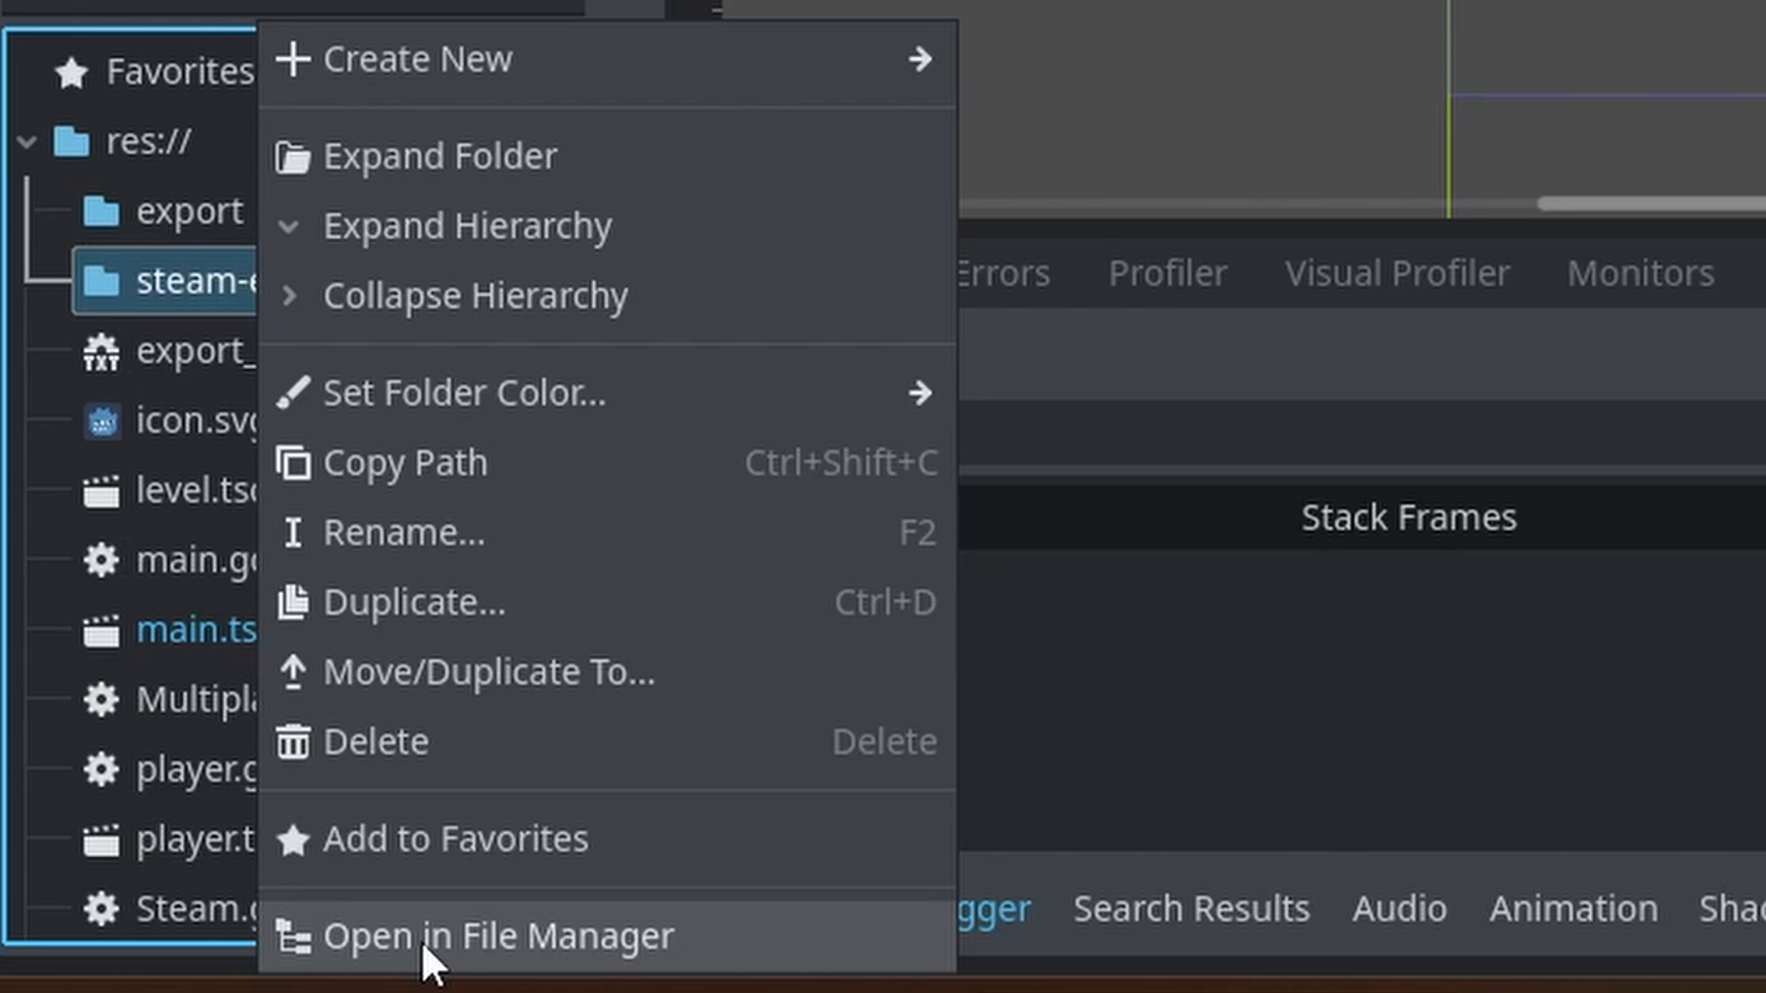
Open the steam-export folder from the FileSystem dock in the system file manager
{"action": "left_click", "coordinate": [490, 934]}
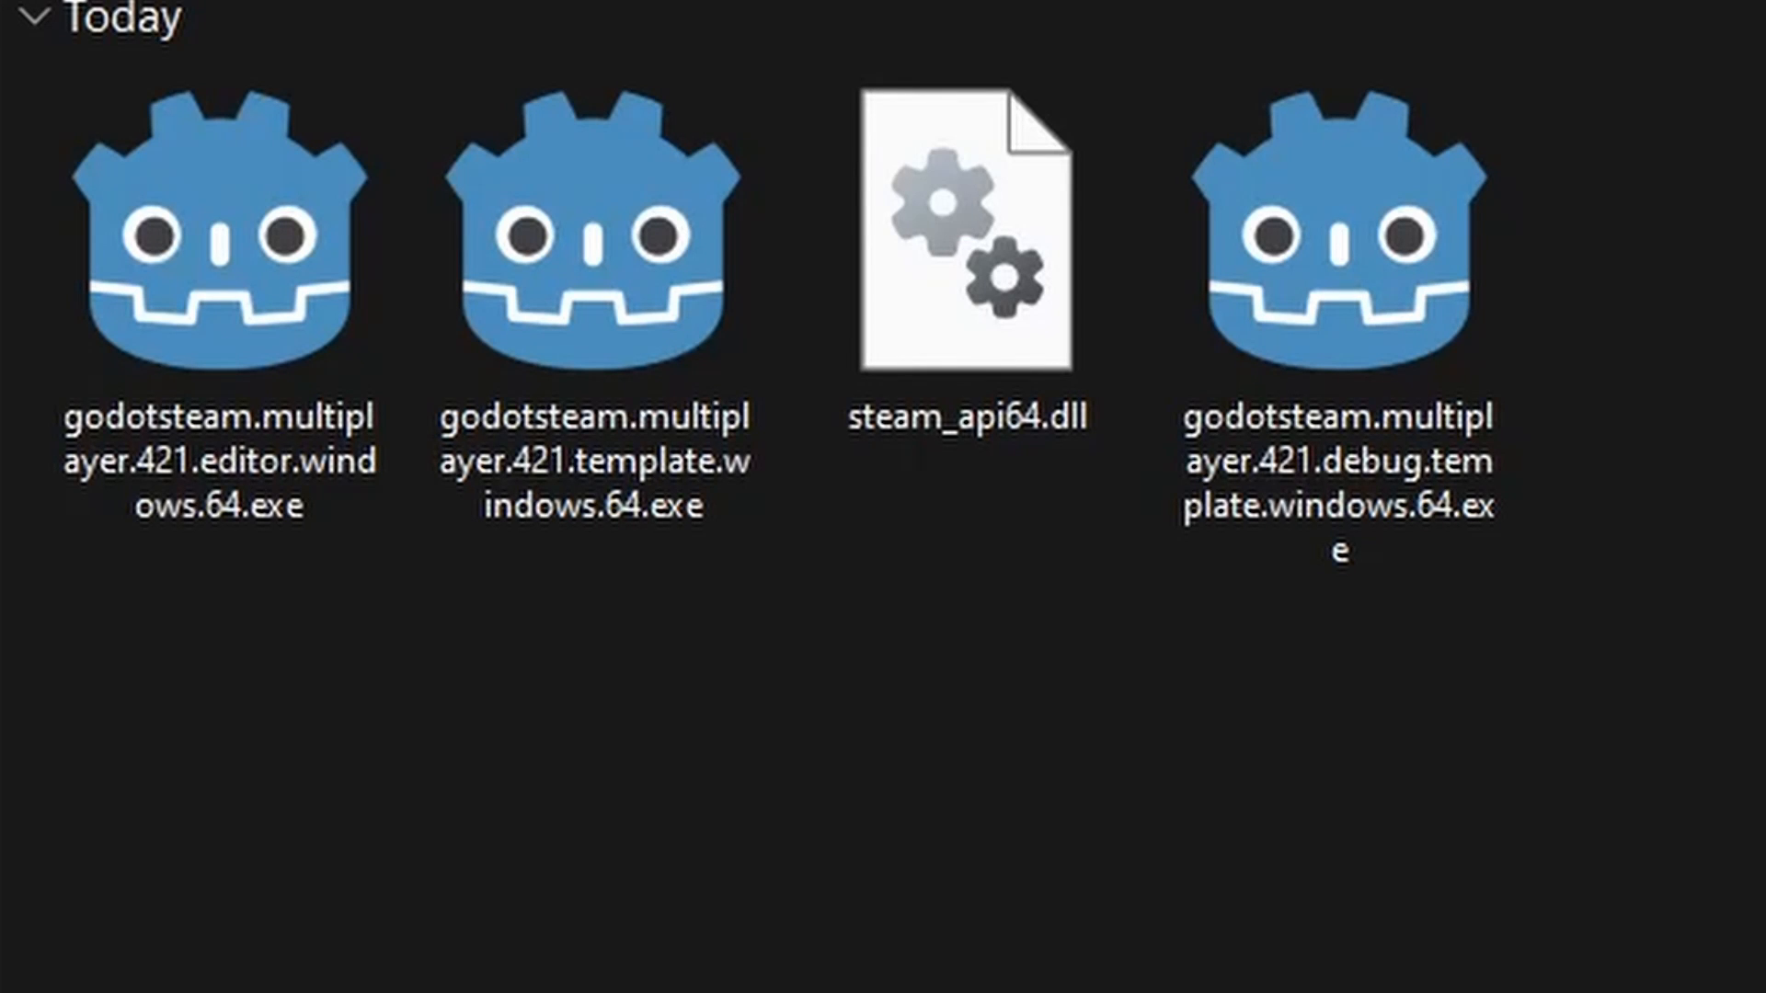
Select steam_api64.dll among the downloaded GodotSteam files
{"action": "left_click", "coordinate": [966, 239]}
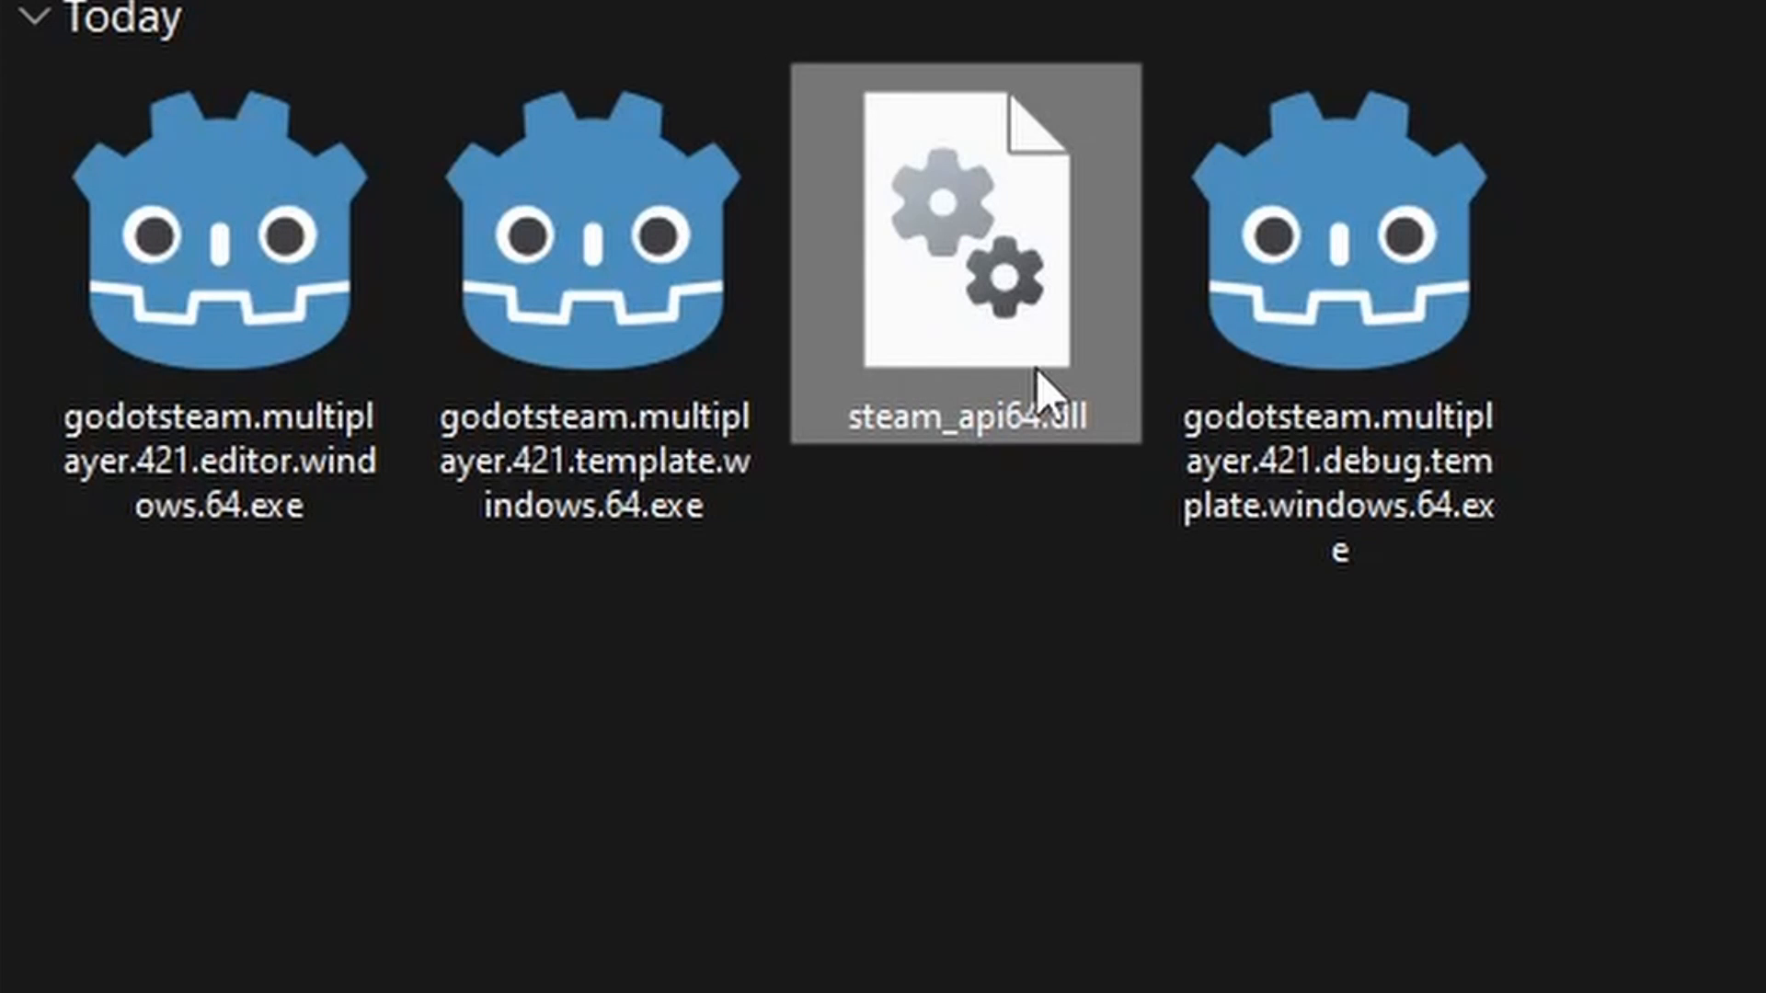